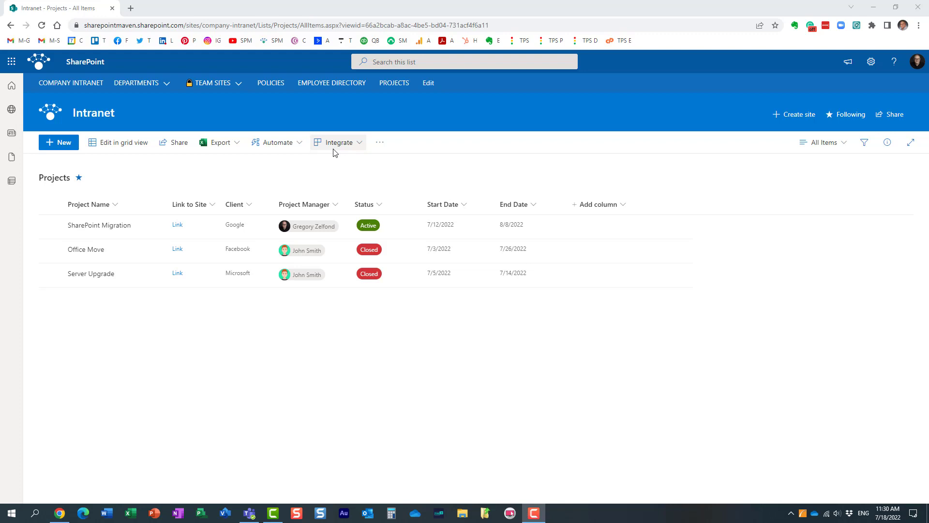
mouse_move(336, 168)
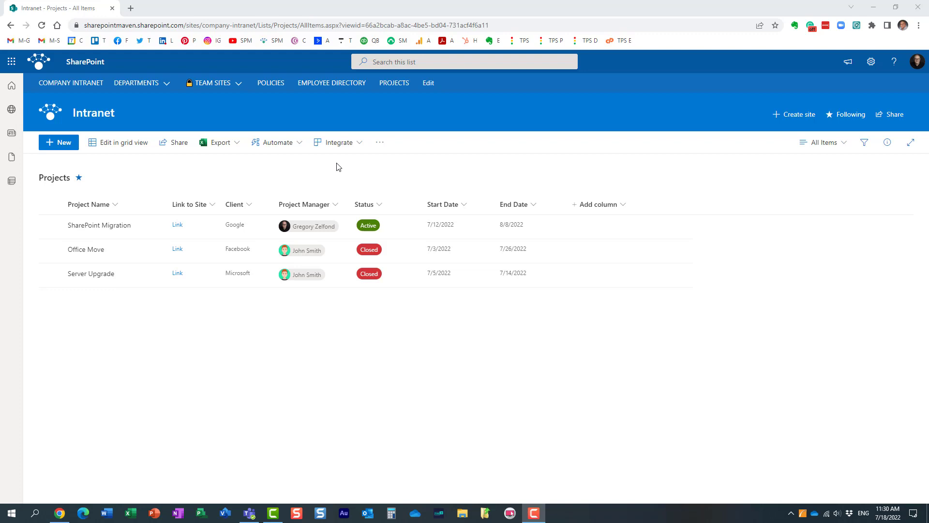
mouse_move(610, 186)
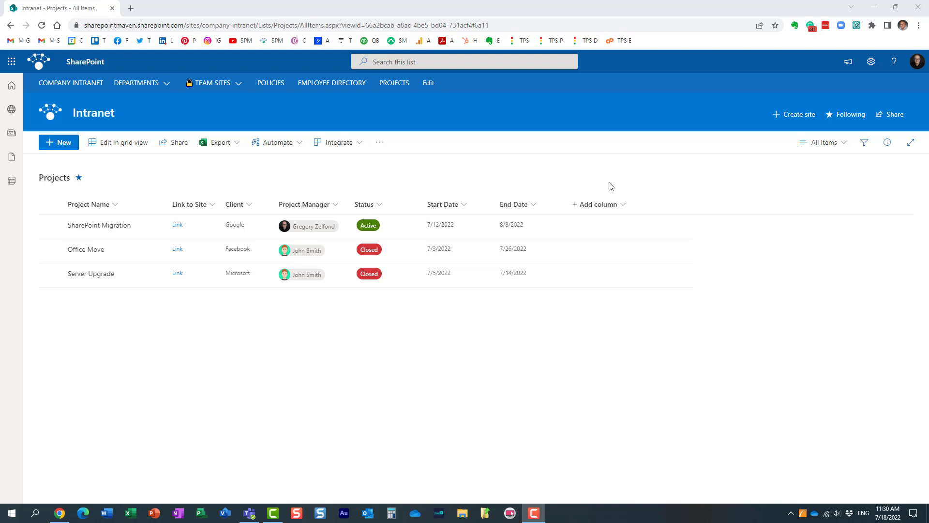
mouse_move(175, 174)
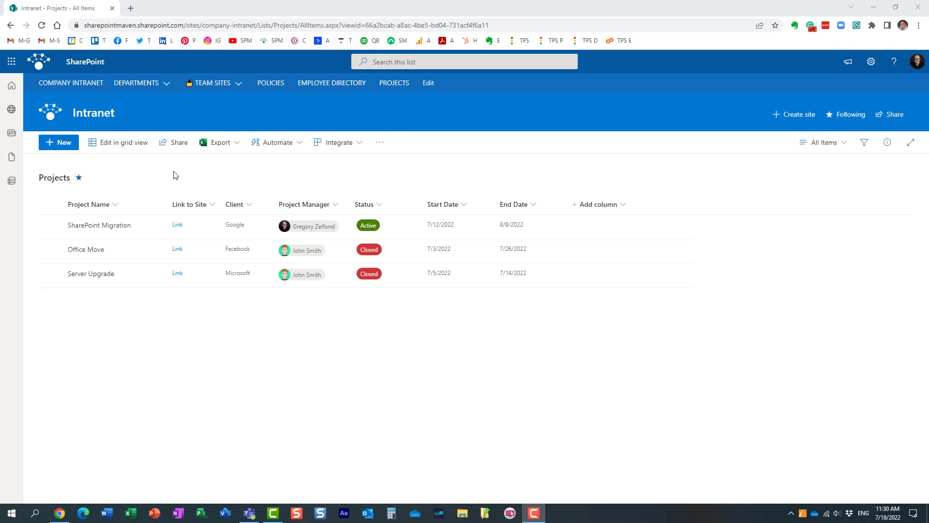
mouse_move(719, 334)
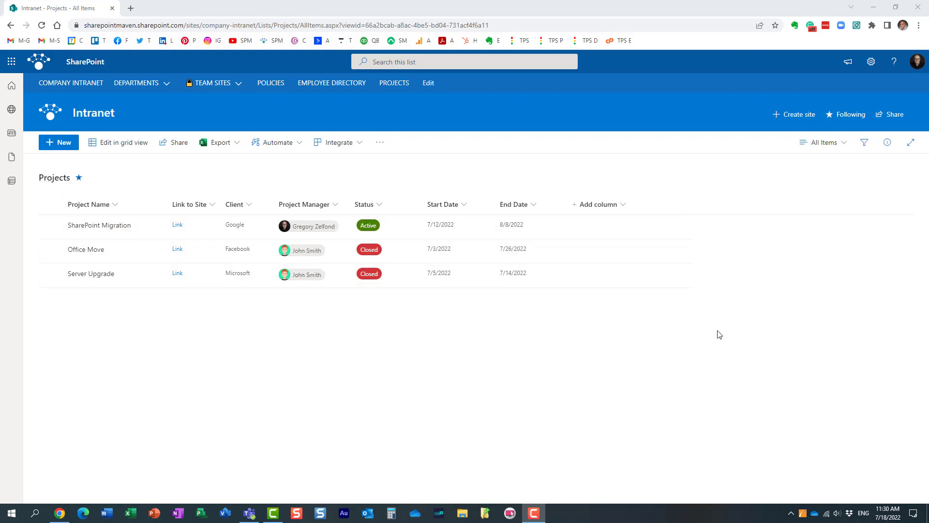
mouse_move(302, 237)
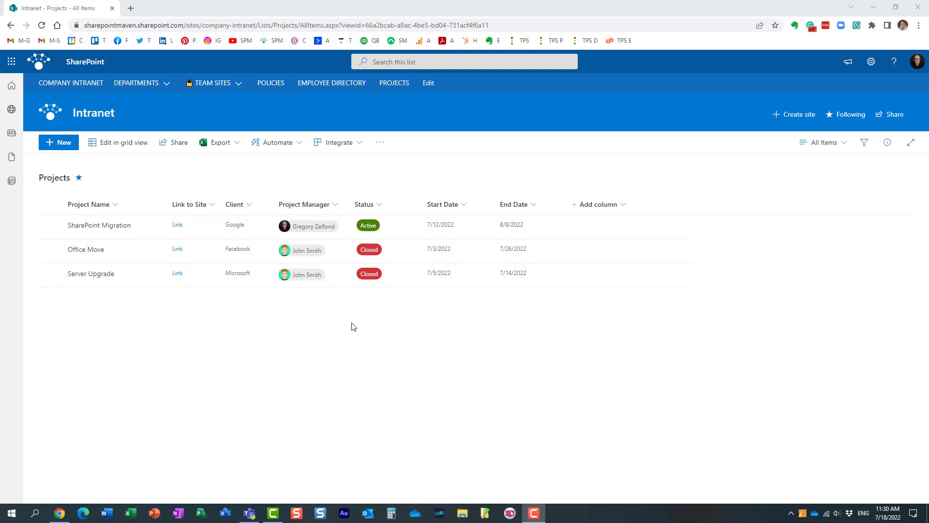
mouse_move(544, 279)
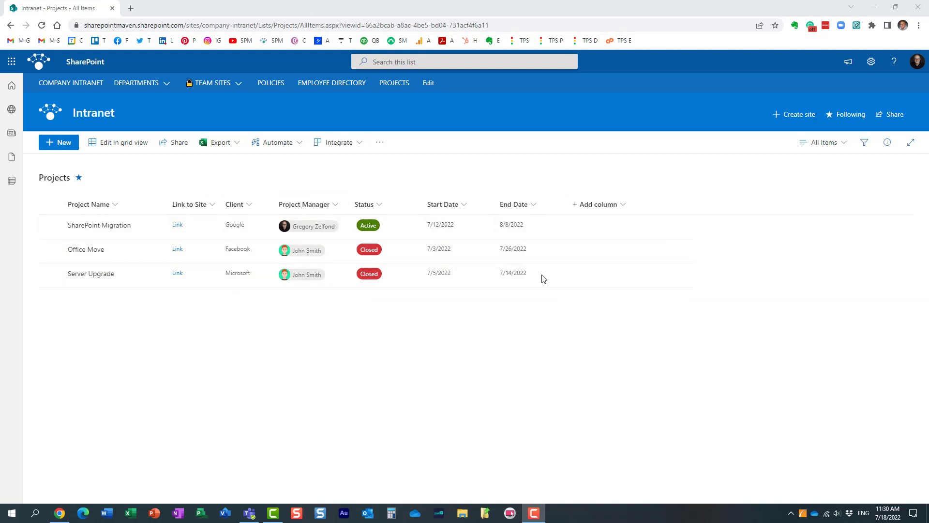
mouse_move(332, 183)
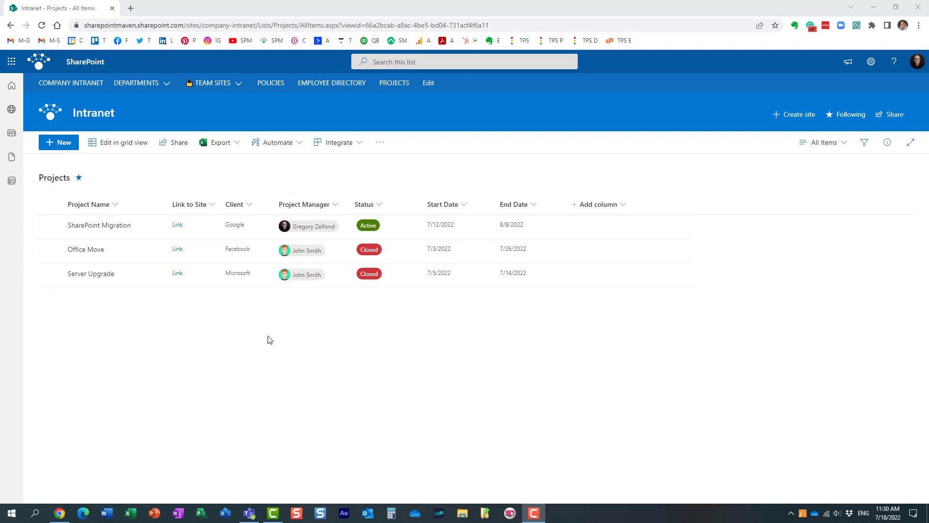
mouse_move(824, 143)
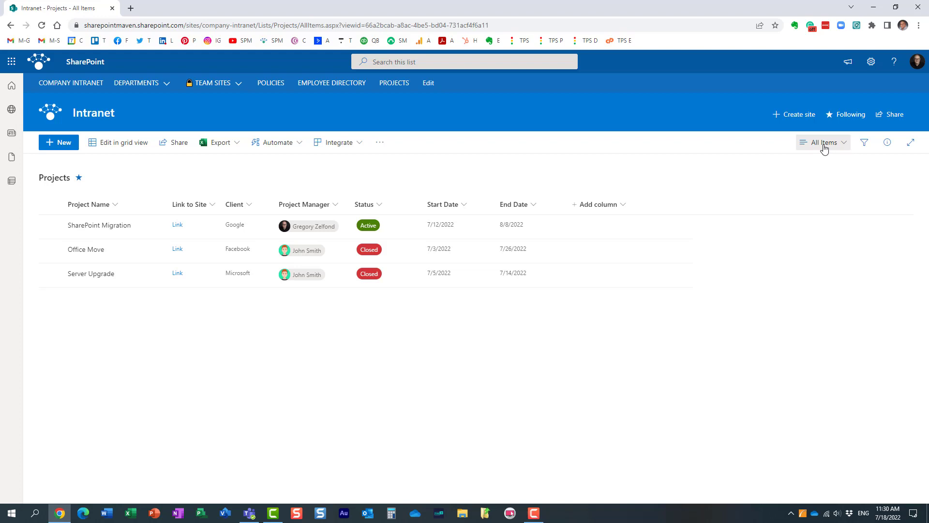
Switch Projects to the Calendar view, then reopen the view list to return to the table
left_click(823, 142)
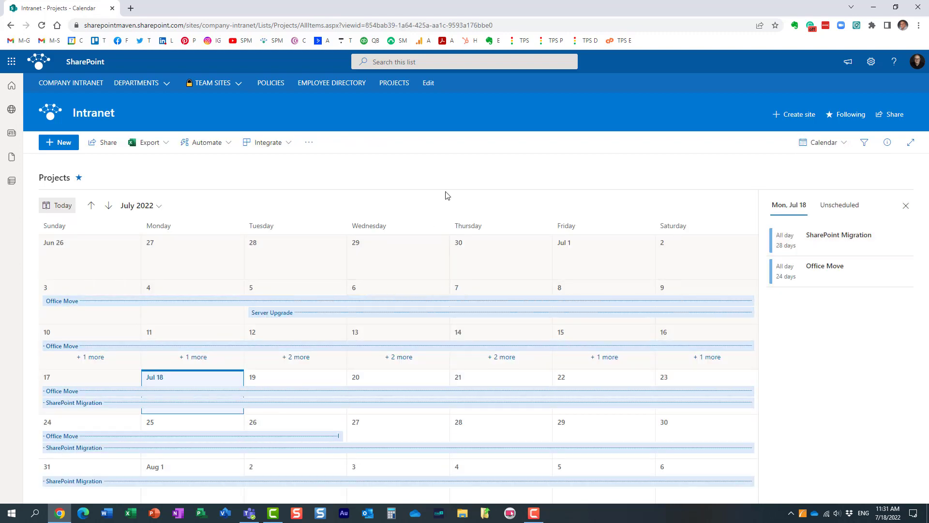
mouse_move(312, 337)
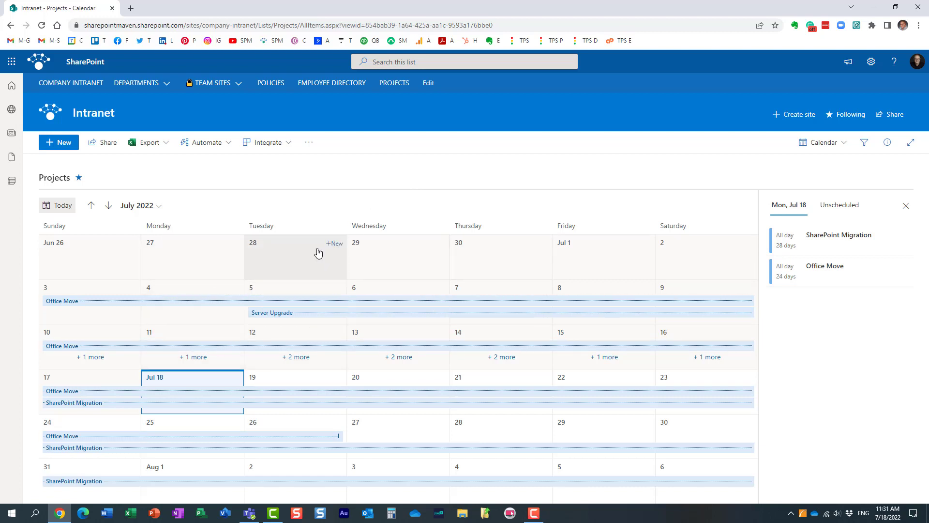
left_click(820, 142)
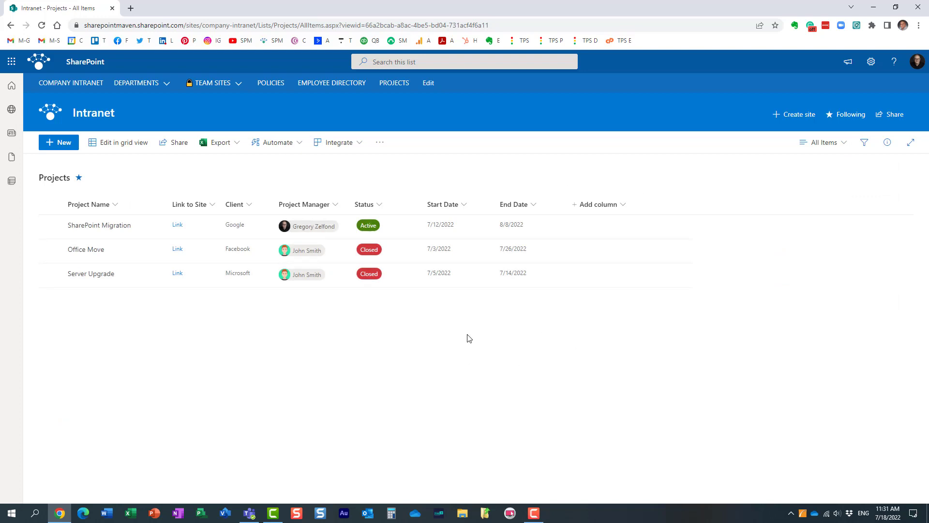
mouse_move(506, 323)
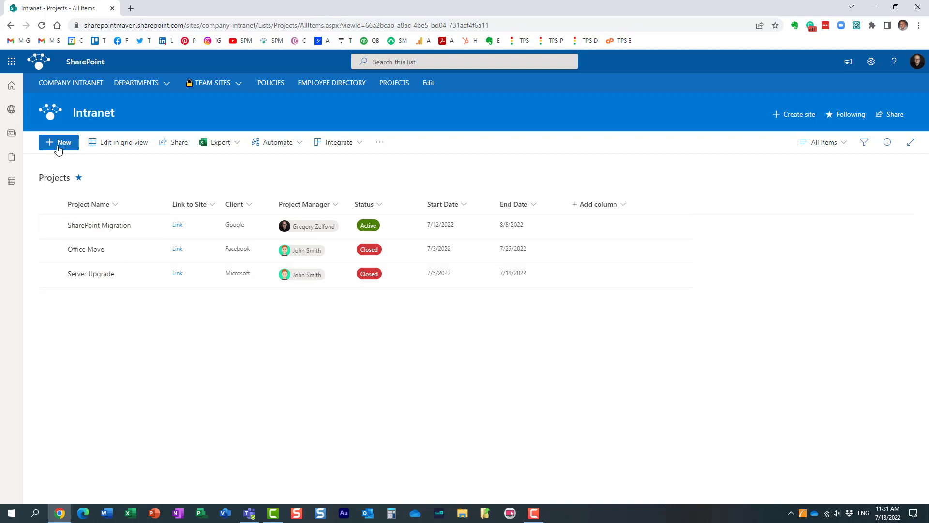
Create the new item Project ABCD with client Google and Active status, and save it
left_click(58, 142)
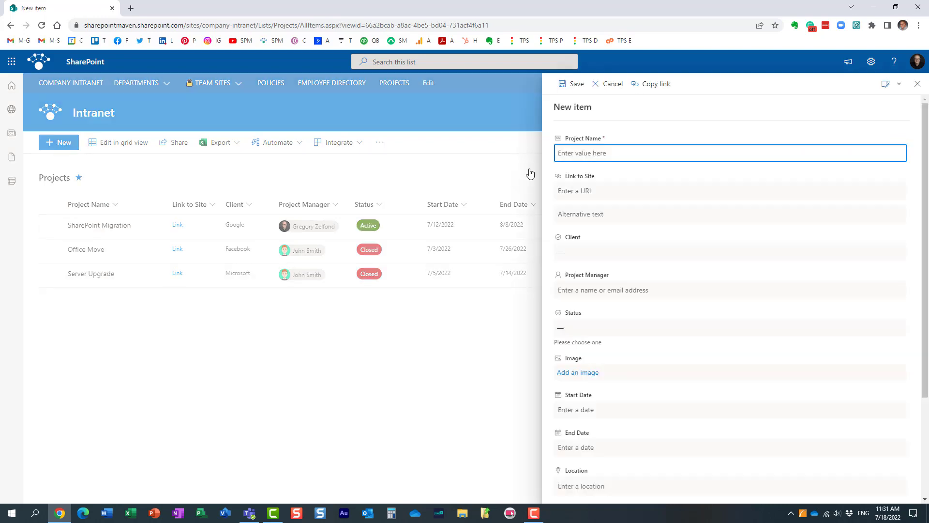
type("Project ABCD")
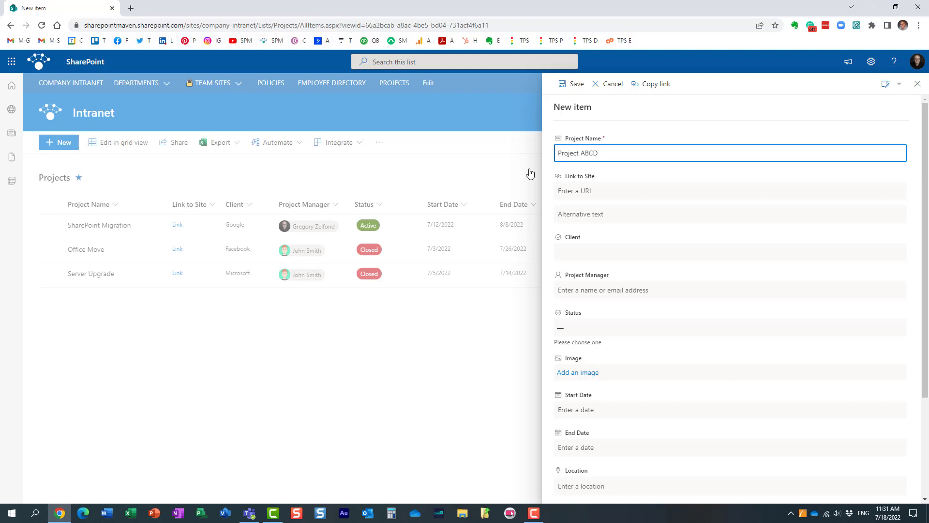
left_click(729, 255)
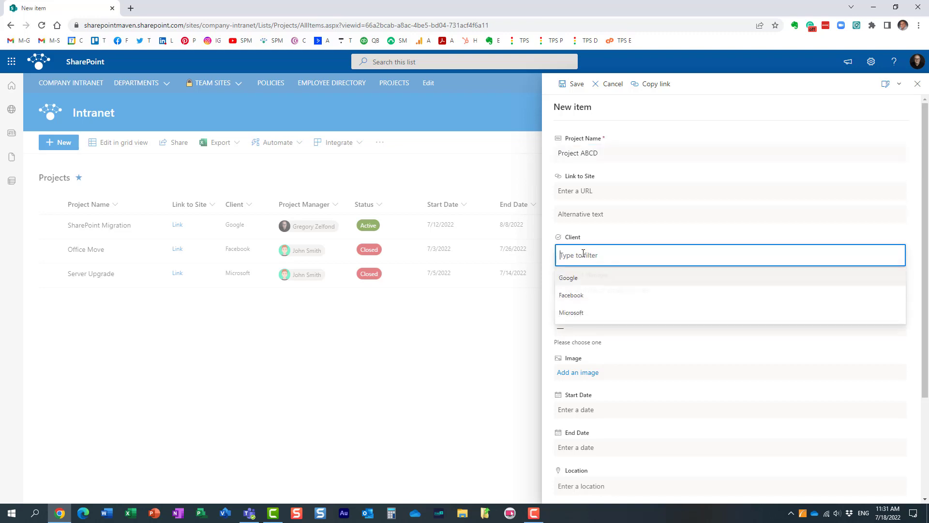
left_click(568, 277)
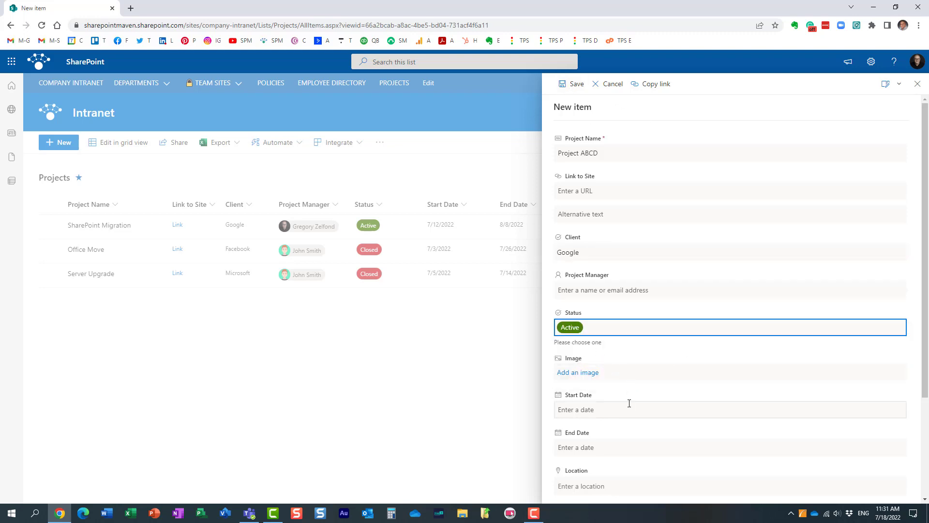
mouse_move(596, 93)
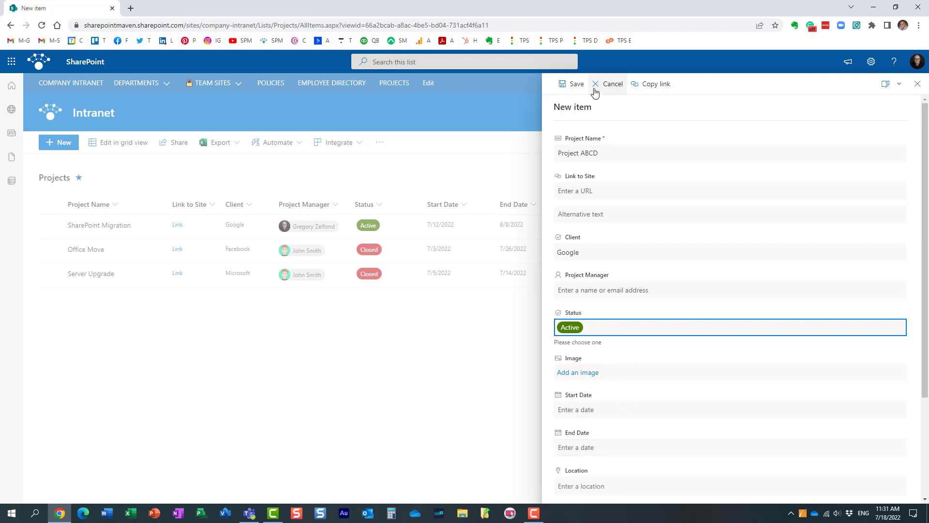
left_click(573, 84)
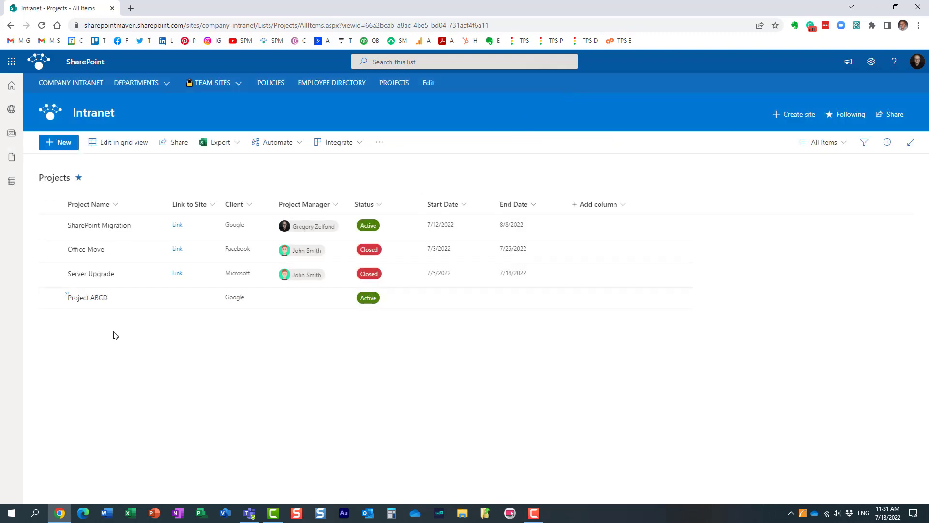
mouse_move(376, 394)
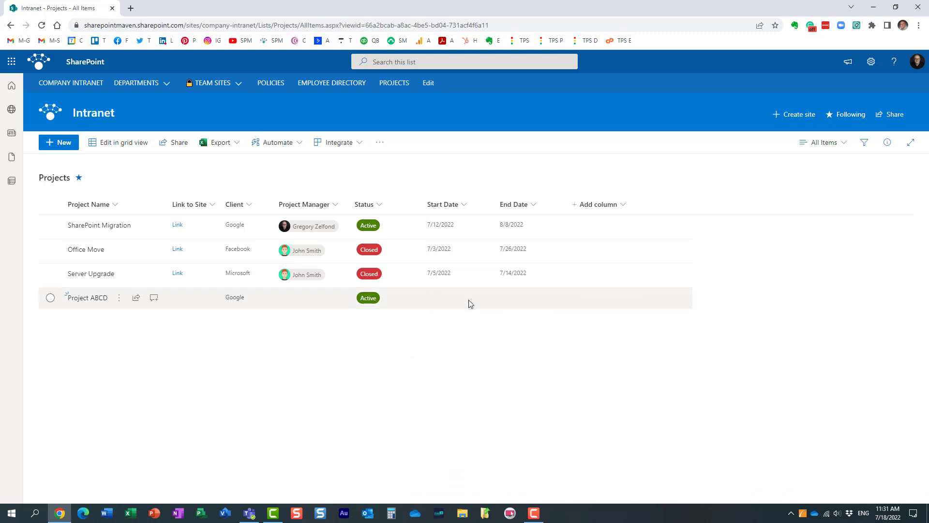
mouse_move(846, 185)
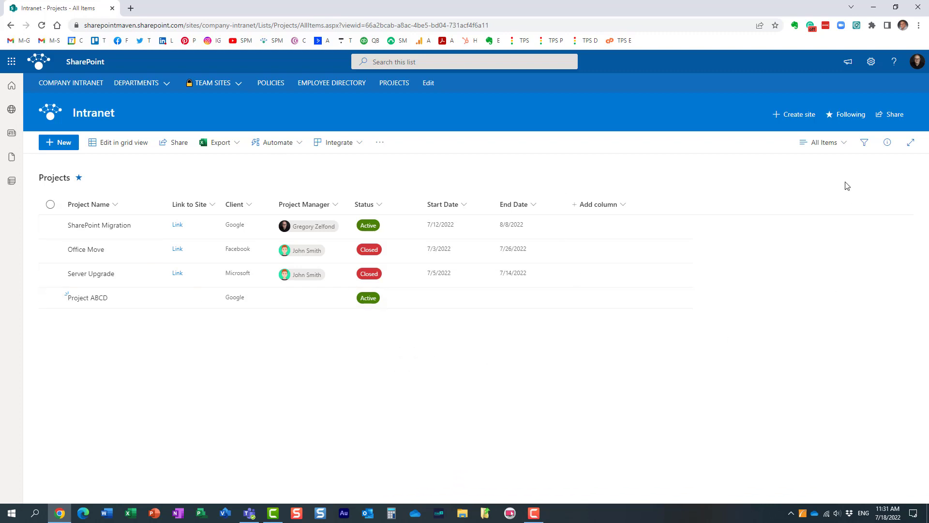
Open the All Items view dropdown at the top right of the Projects list
left_click(823, 142)
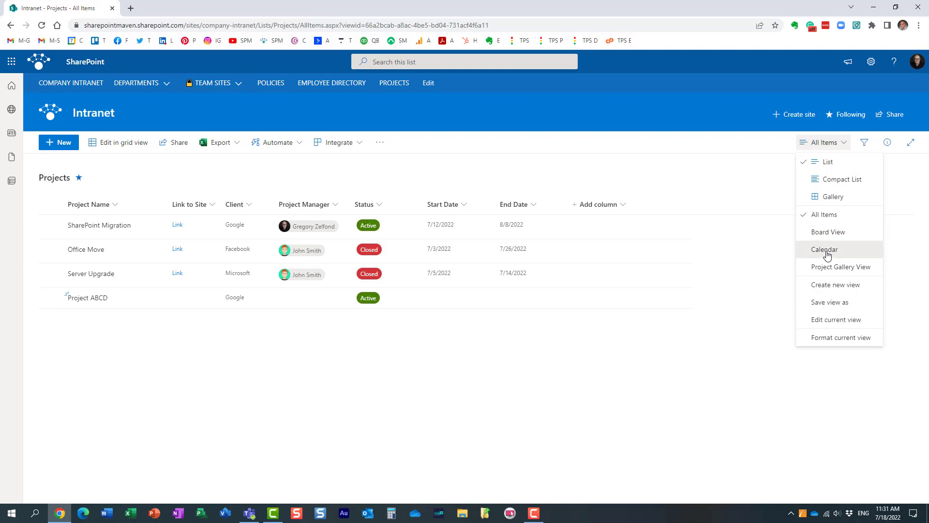
Choose Calendar to view the Projects list as the July 2022 calendar
left_click(823, 249)
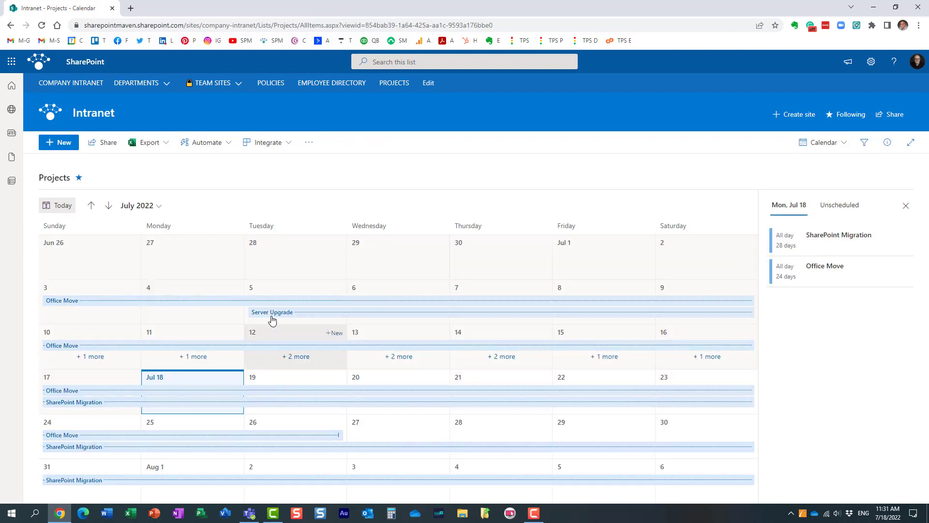
mouse_move(277, 395)
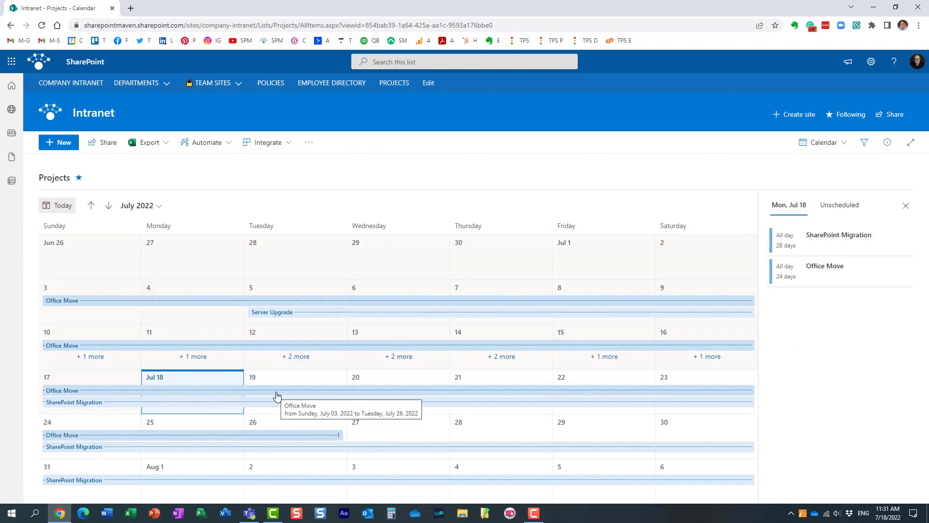
mouse_move(291, 393)
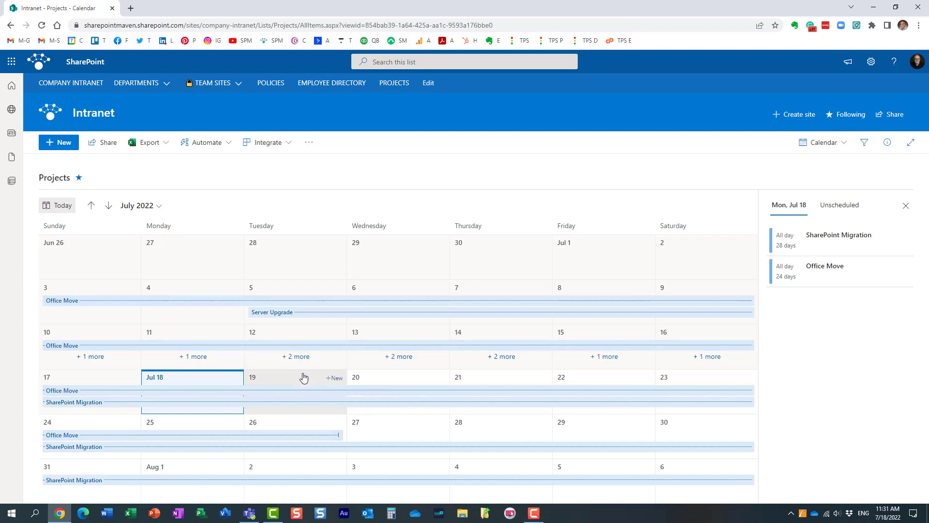
mouse_move(849, 385)
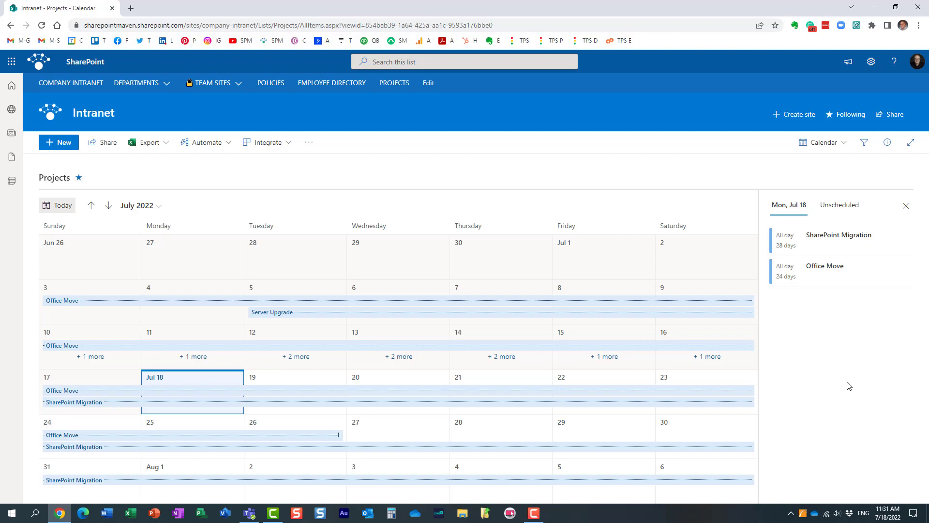
mouse_move(716, 179)
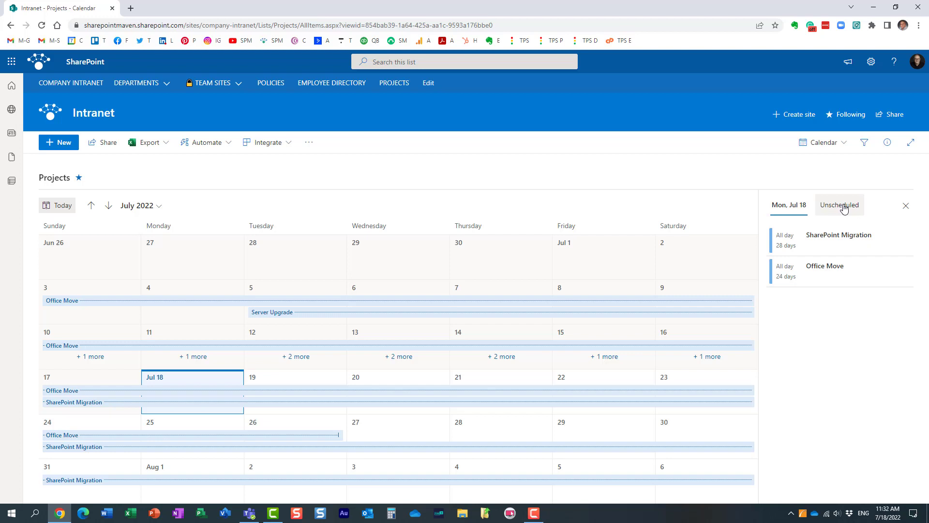
Open the Unscheduled pane and select the undated Project ABCD card
left_click(839, 204)
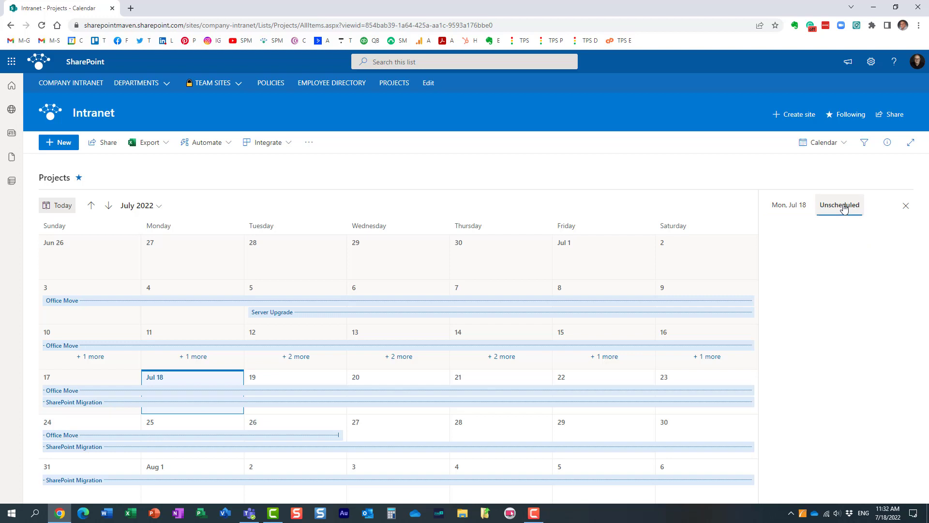
left_click(838, 204)
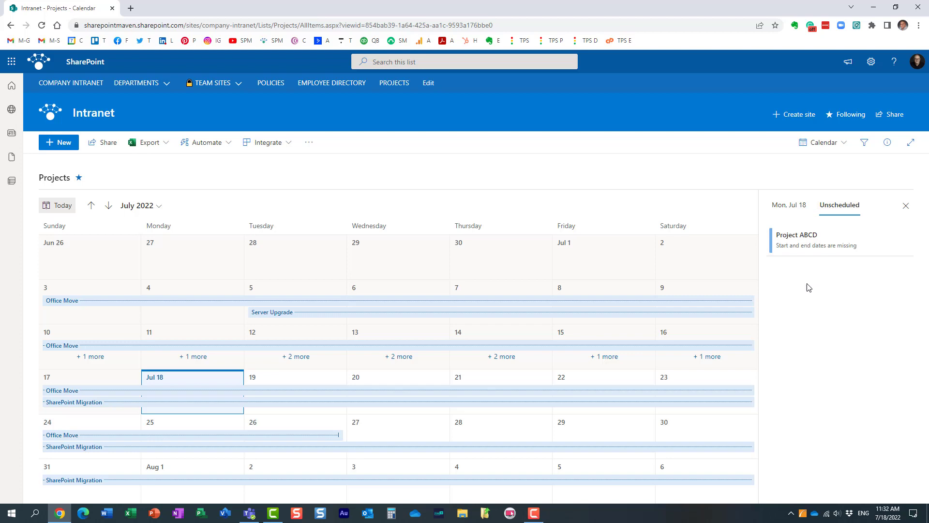
mouse_move(464, 302)
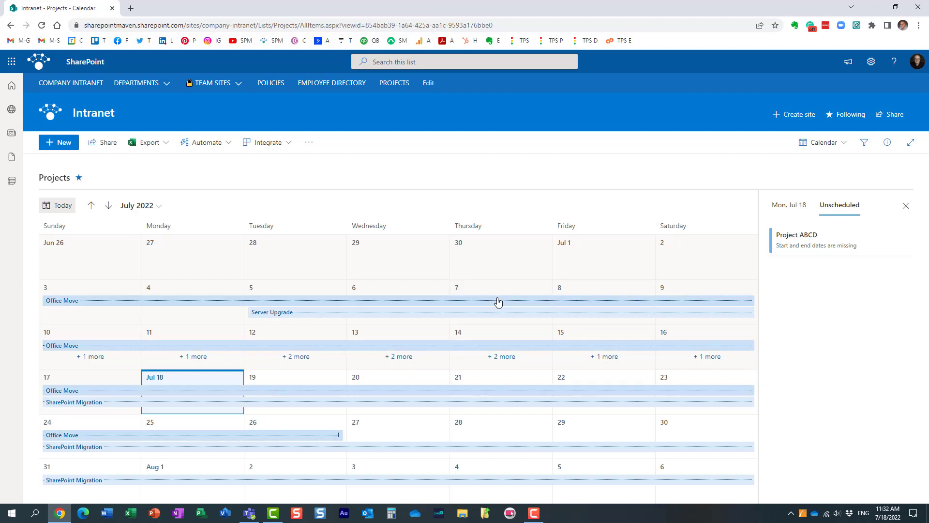
mouse_move(852, 262)
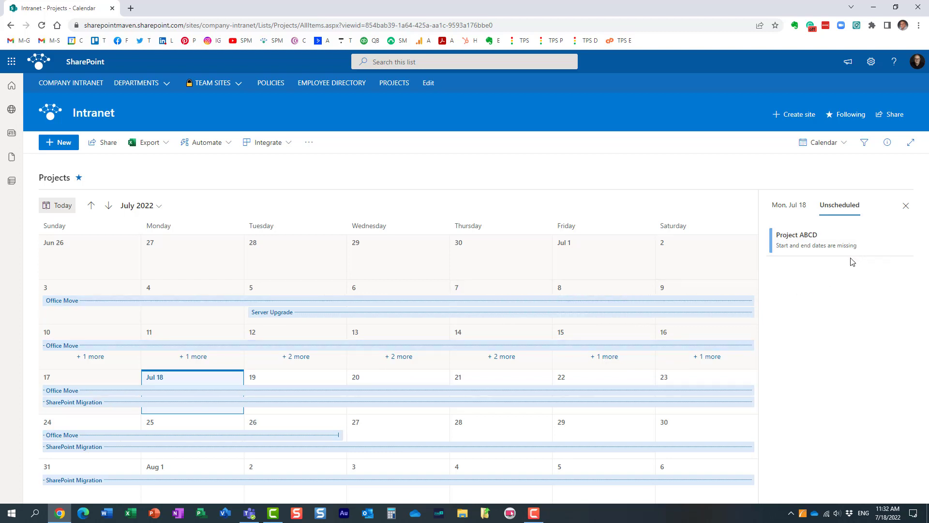
mouse_move(836, 317)
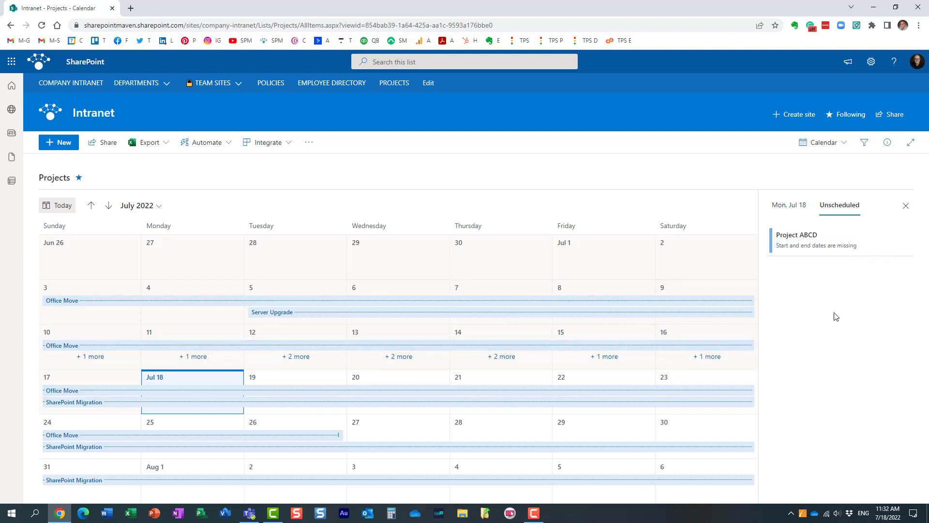
mouse_move(823, 240)
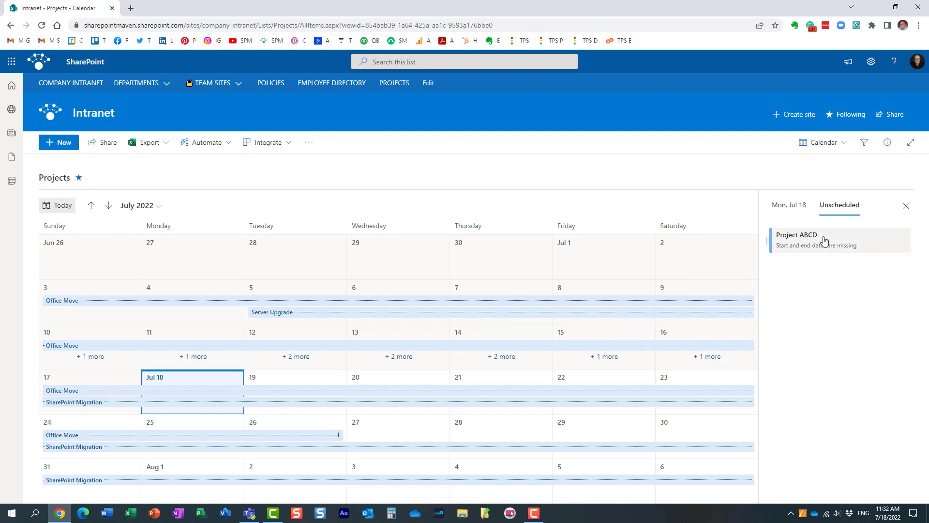
mouse_move(821, 242)
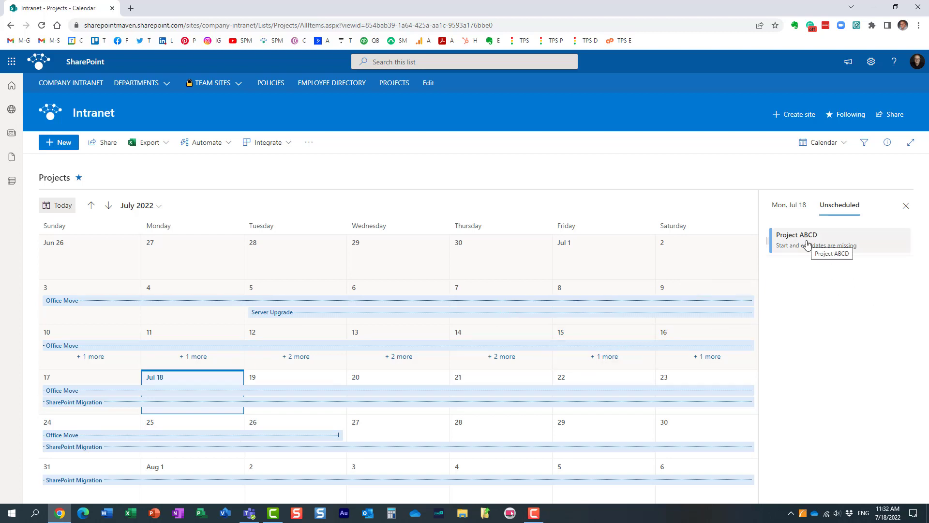
mouse_move(813, 246)
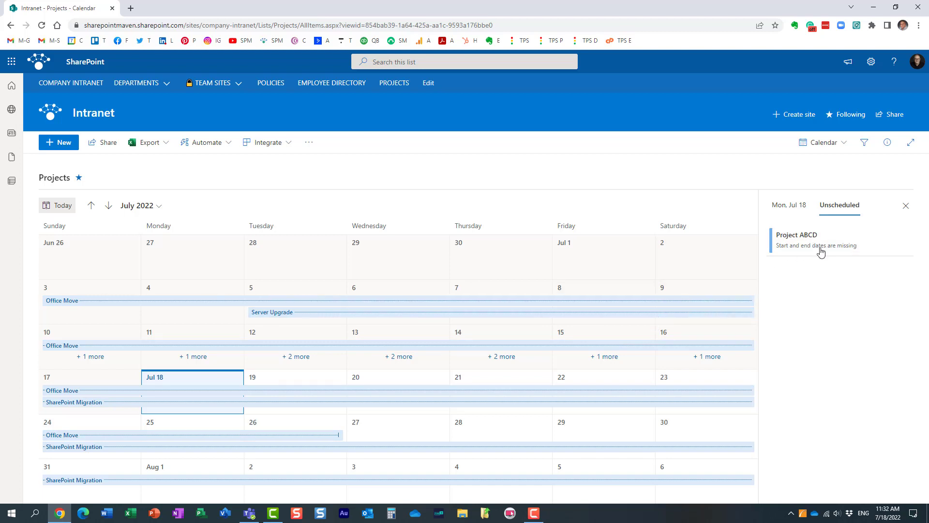
left_click(821, 240)
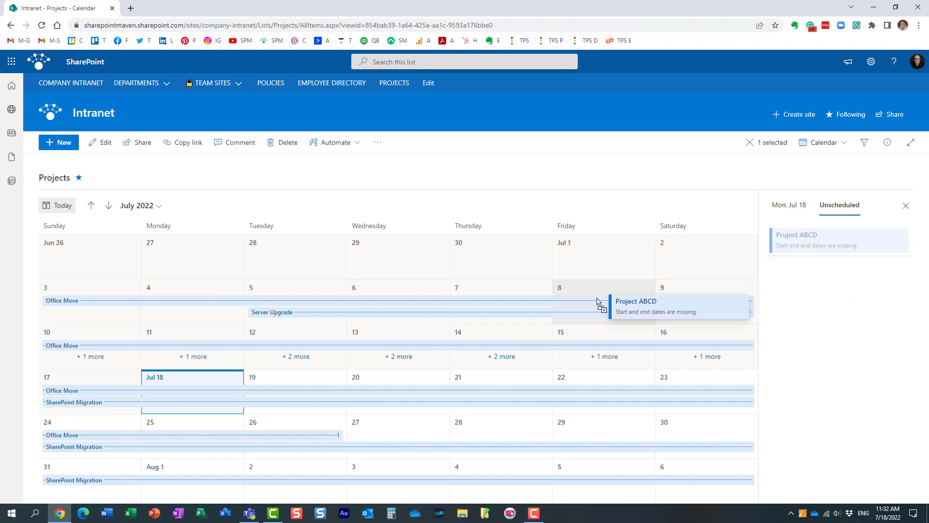
Drop Project ABCD on July 21, then review that day's items and the Unscheduled tab
left_click_drag(599, 301, 468, 397)
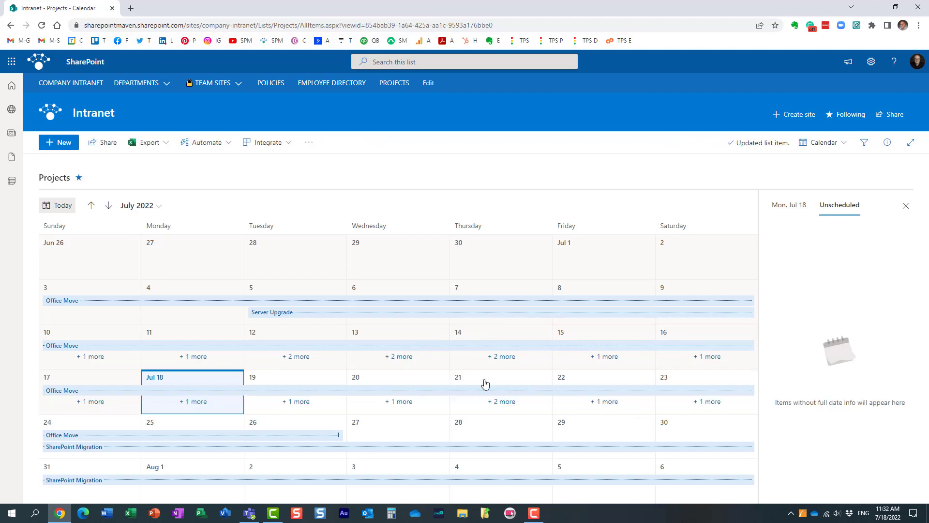
mouse_move(501, 404)
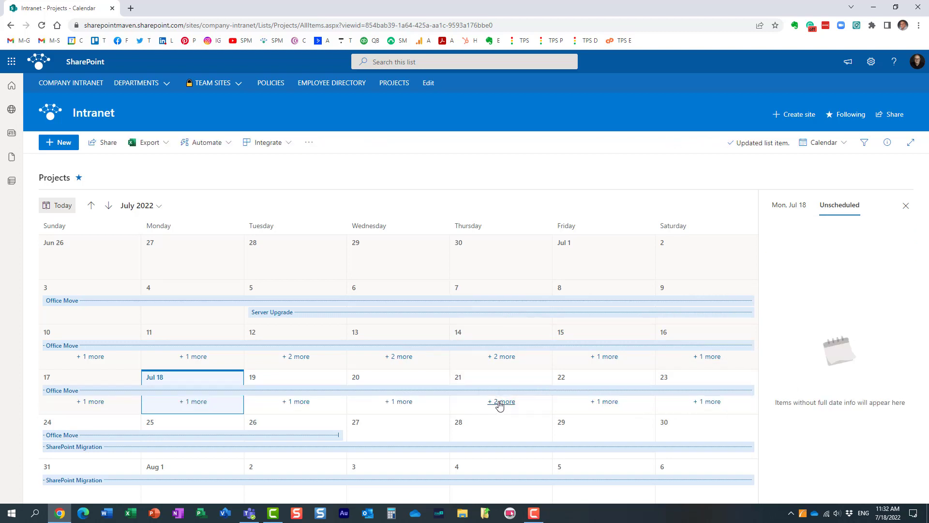
left_click(501, 377)
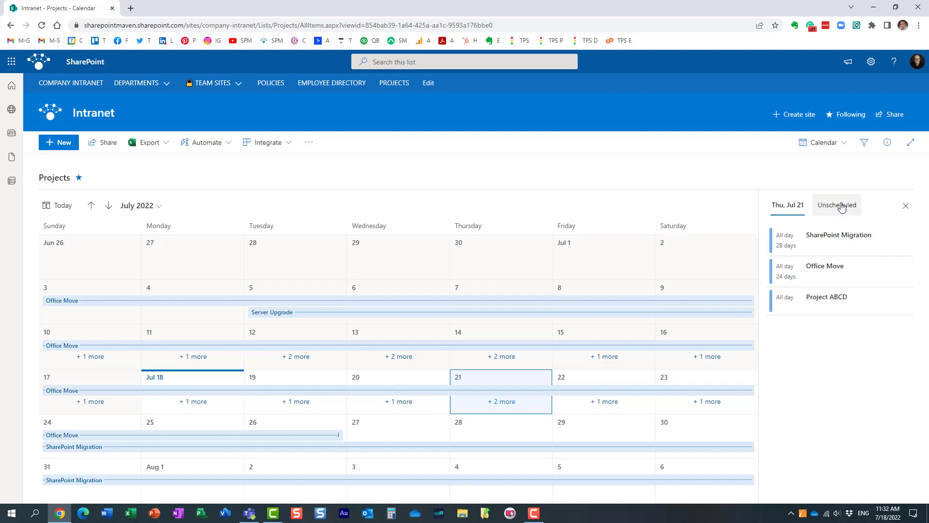
left_click(836, 204)
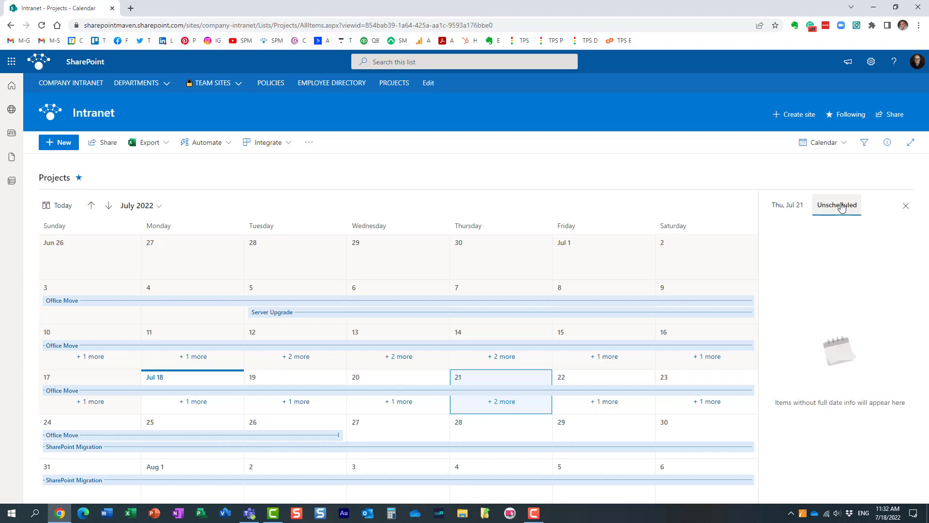
left_click(787, 205)
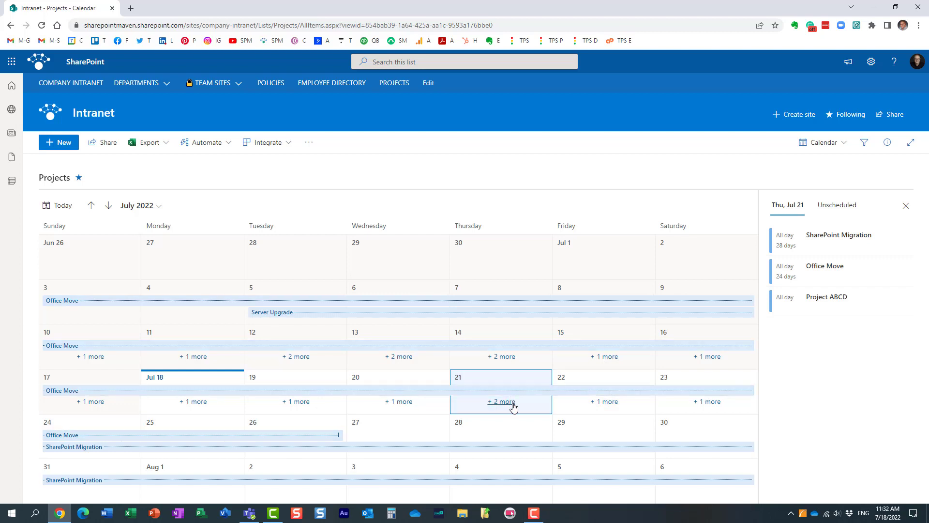
mouse_move(501, 401)
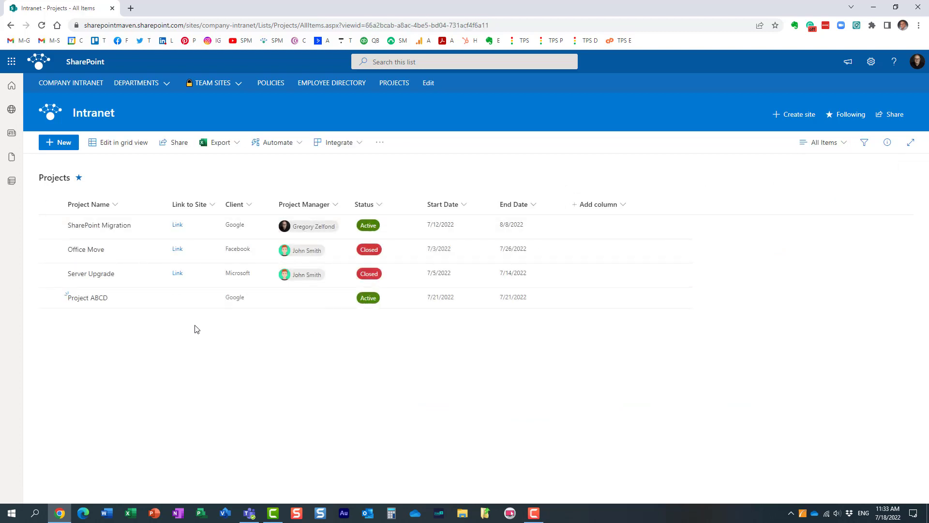
mouse_move(473, 302)
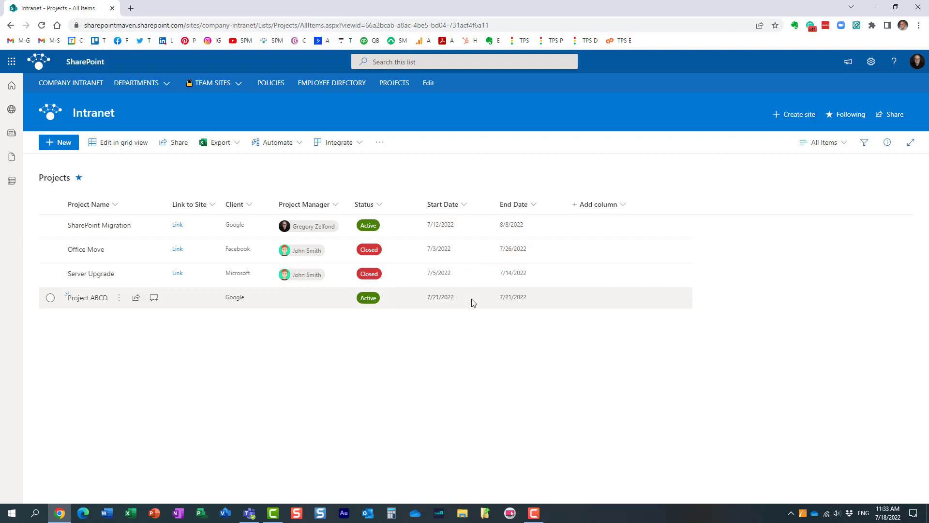
mouse_move(469, 307)
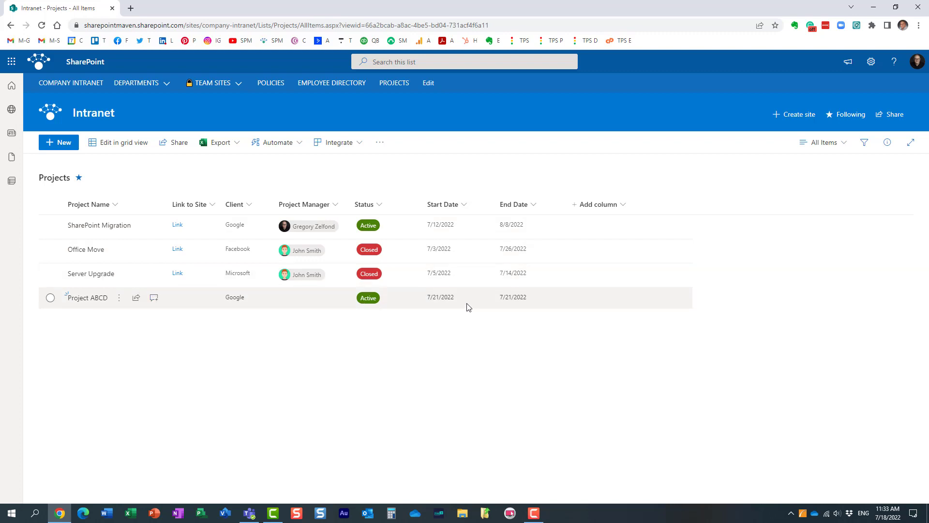
mouse_move(491, 295)
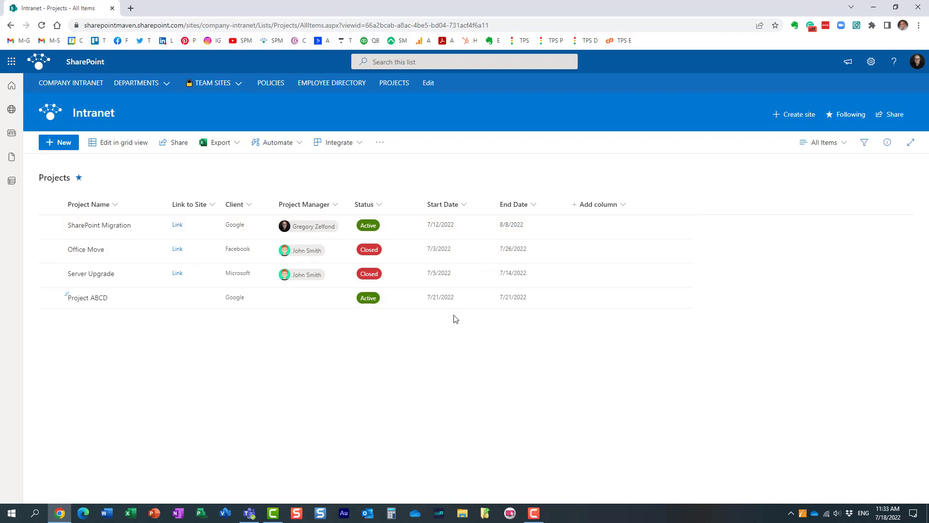
mouse_move(502, 301)
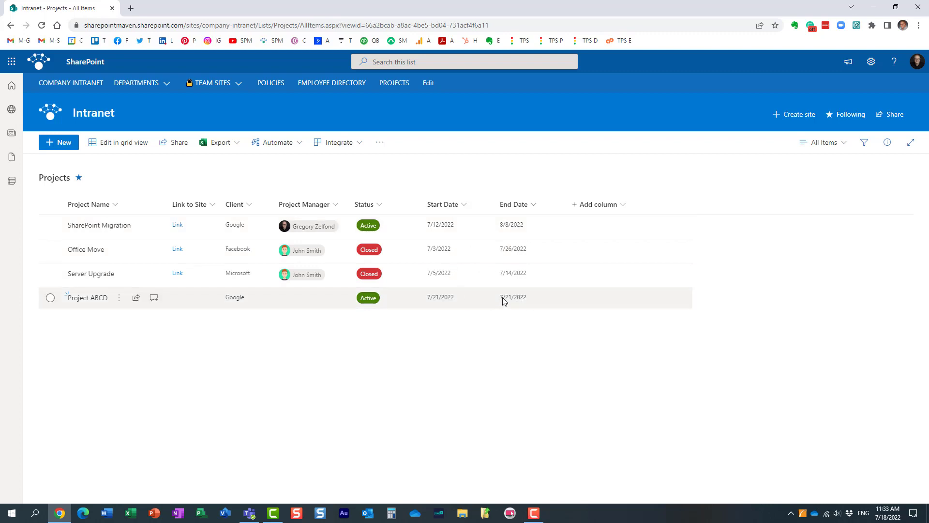
Open the details pane for Project ABCD, dated 7/21/2022, from the table
left_click(50, 297)
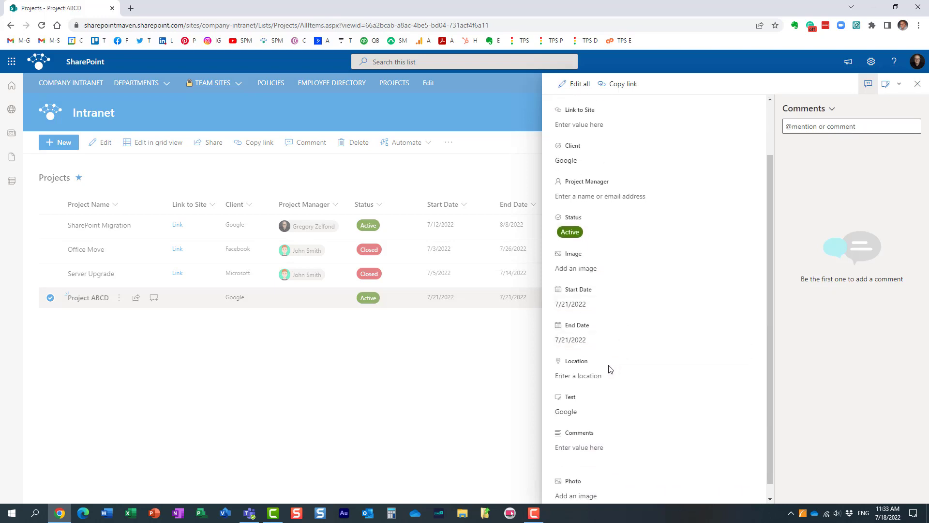
Set Project ABCD's end date to 7/22/2022 and close the details pane
left_click(570, 340)
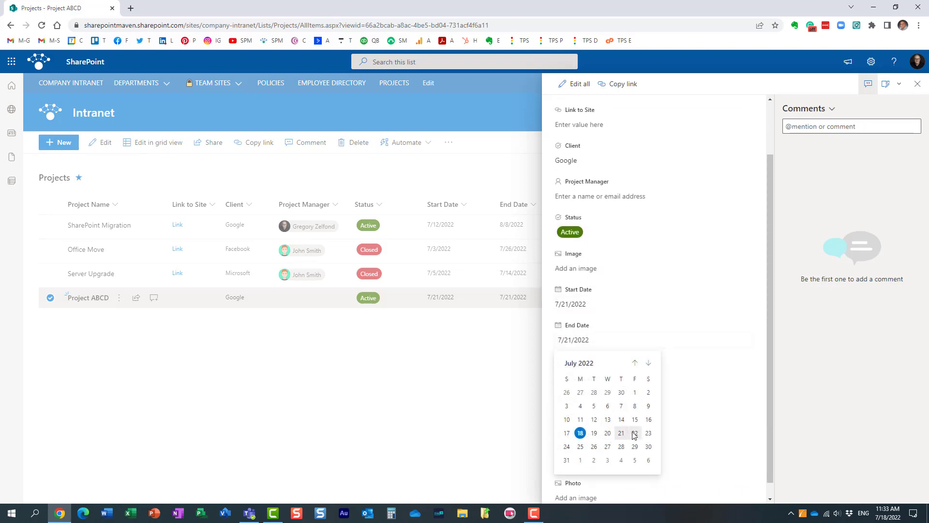
left_click(634, 433)
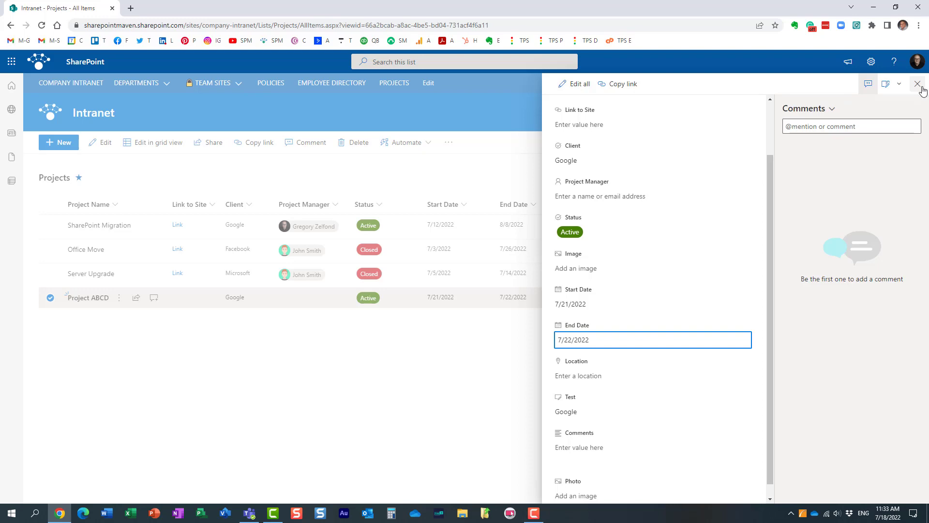
left_click(922, 84)
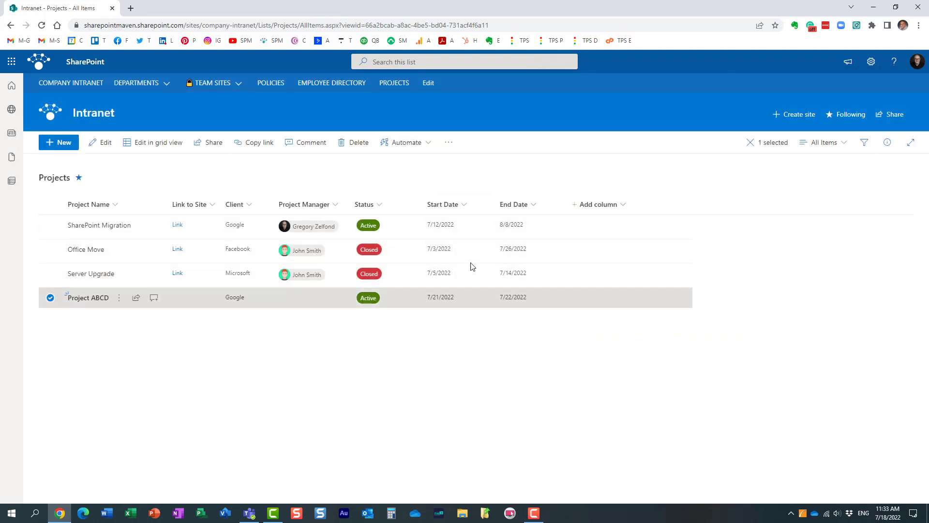
mouse_move(474, 304)
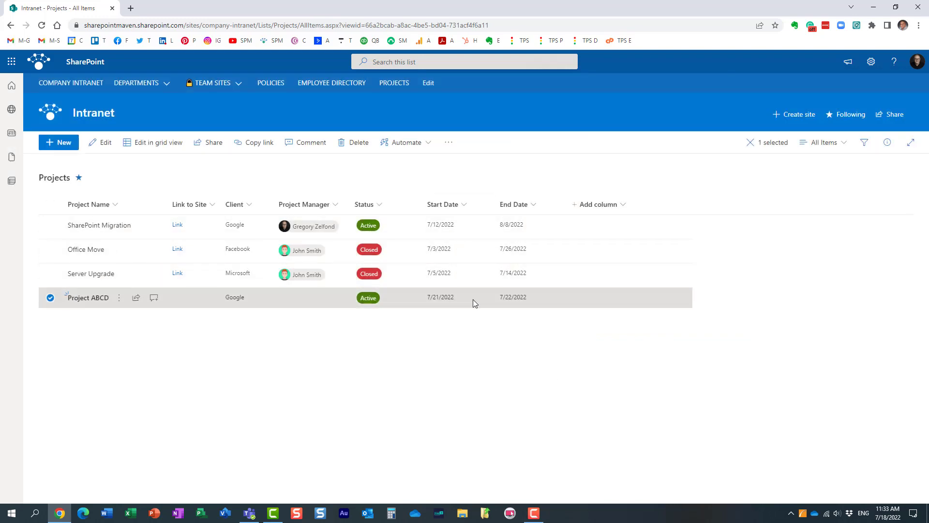
mouse_move(456, 324)
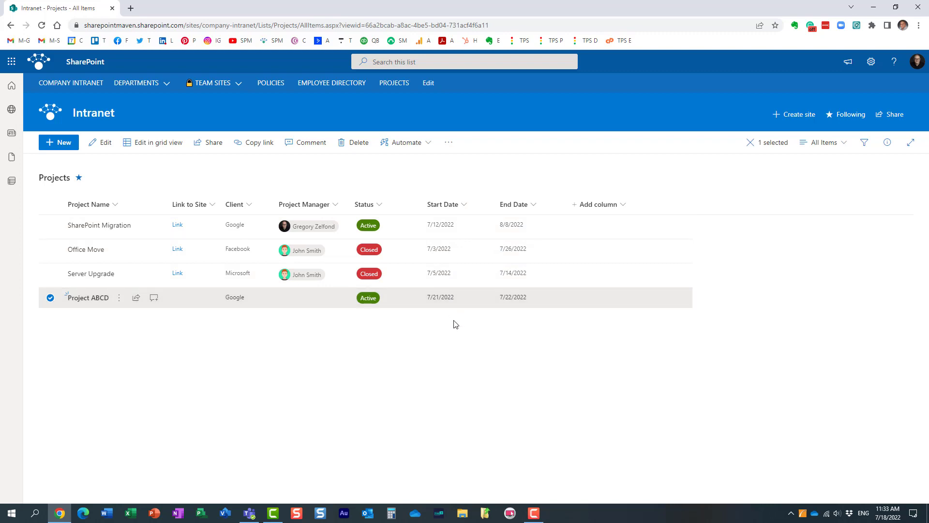
mouse_move(711, 167)
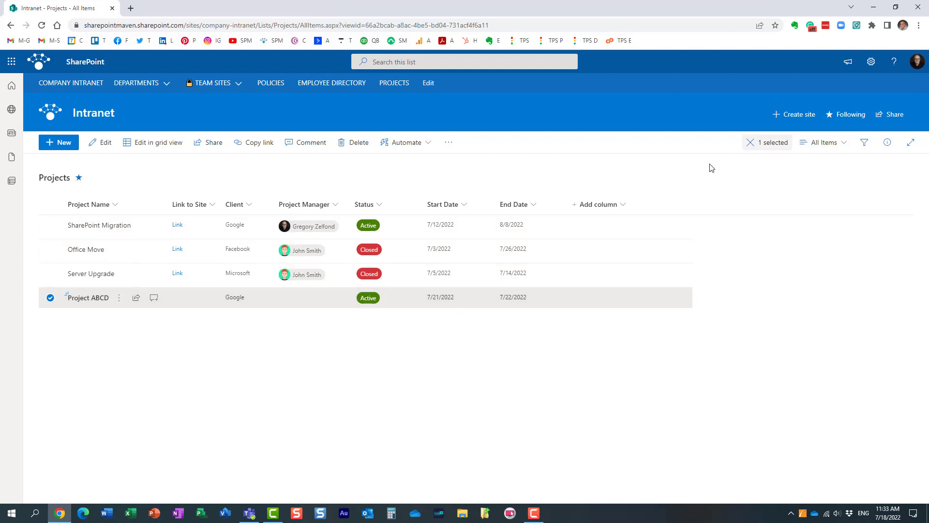
mouse_move(457, 408)
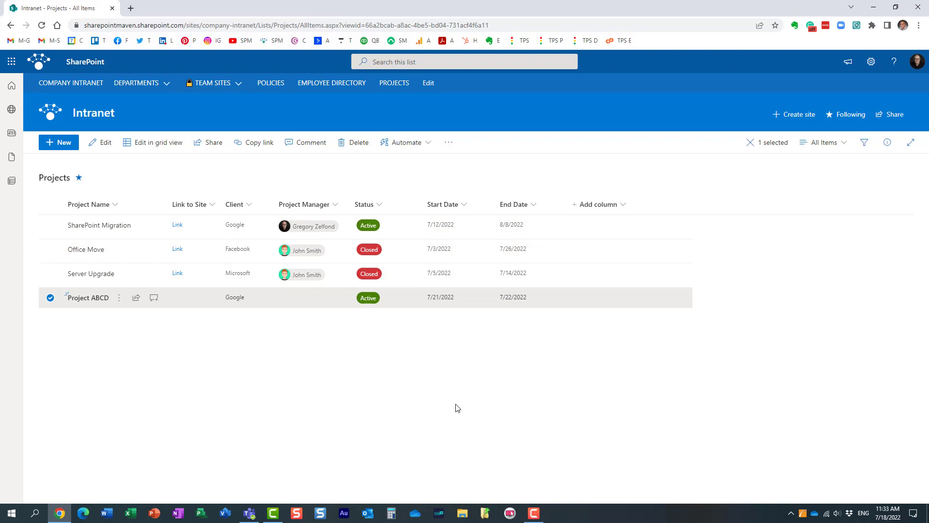
mouse_move(324, 411)
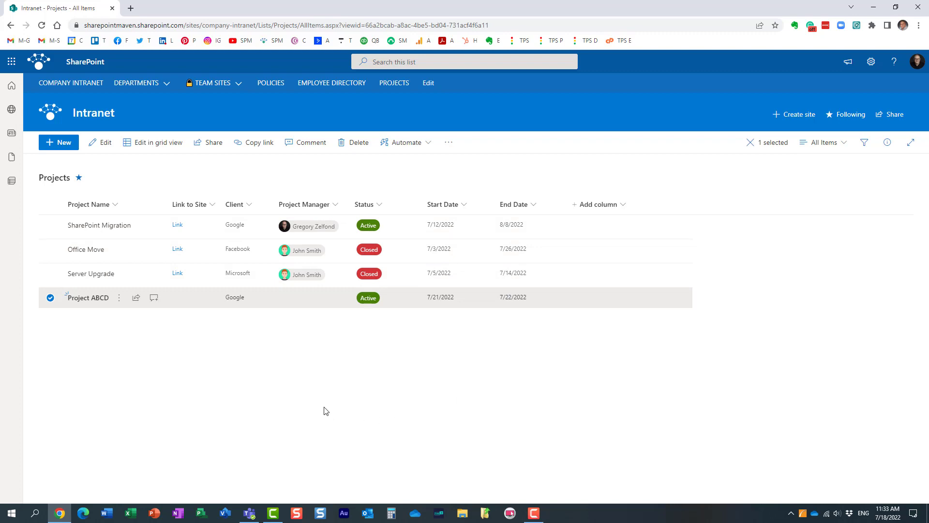
mouse_move(325, 409)
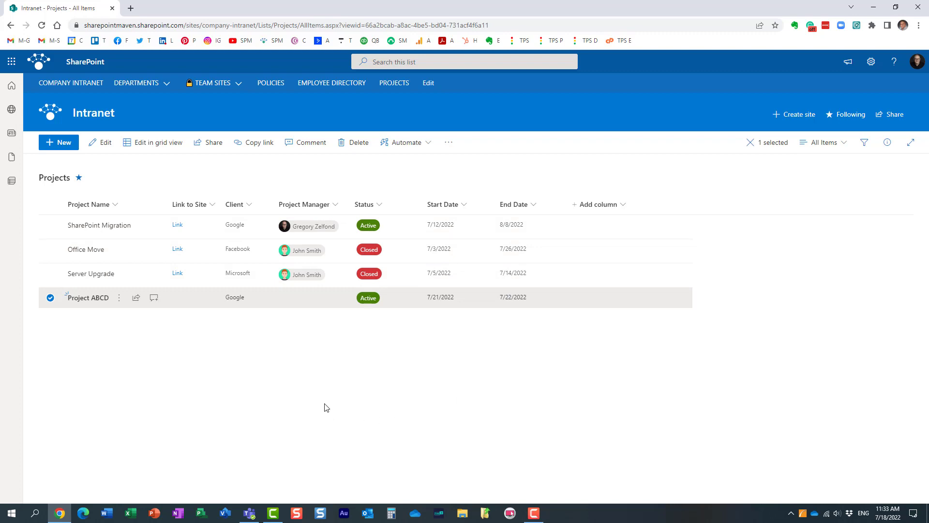
mouse_move(329, 404)
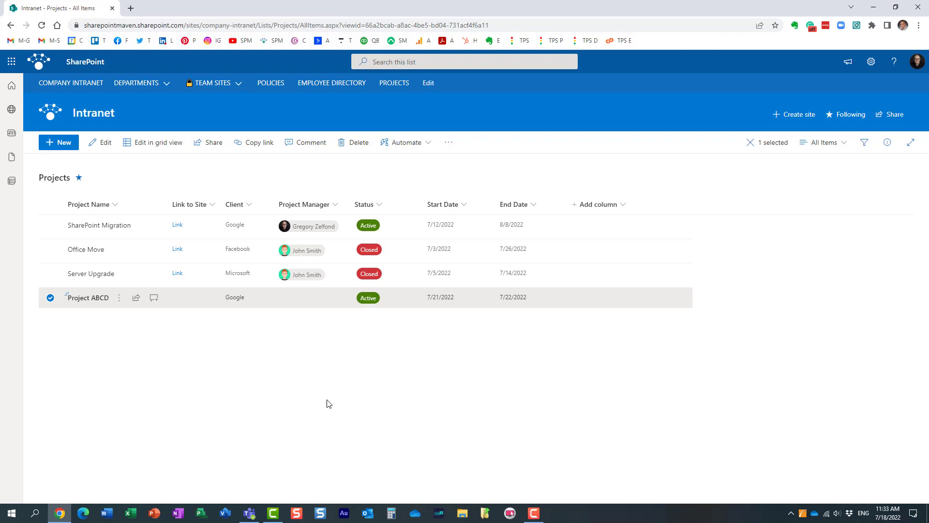
mouse_move(771, 232)
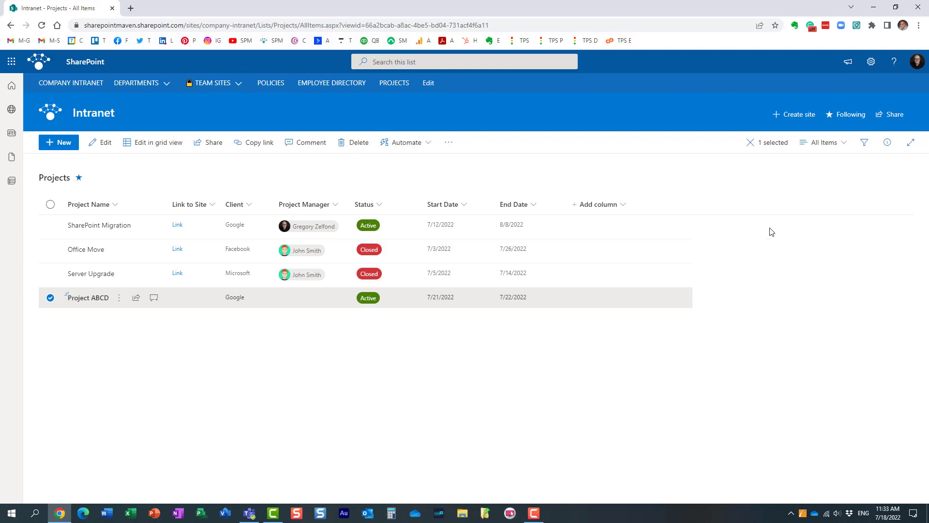
mouse_move(803, 277)
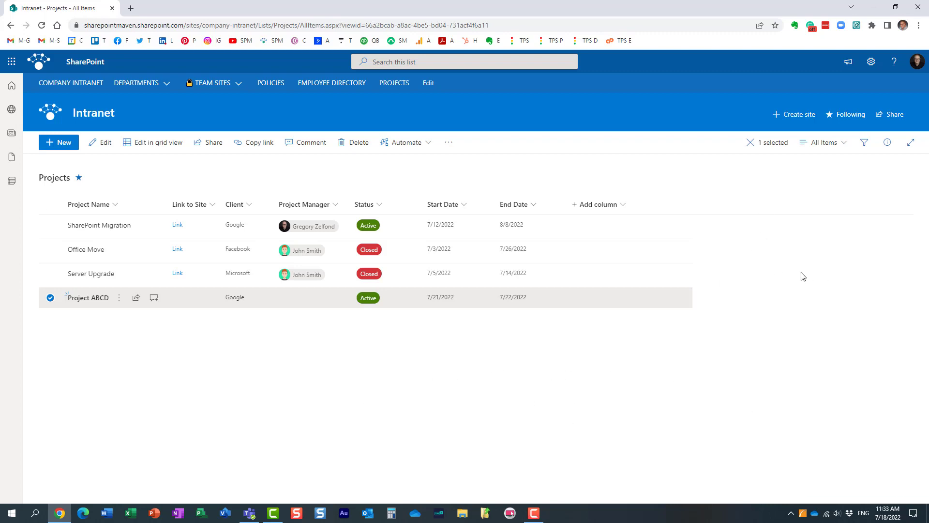
mouse_move(773, 250)
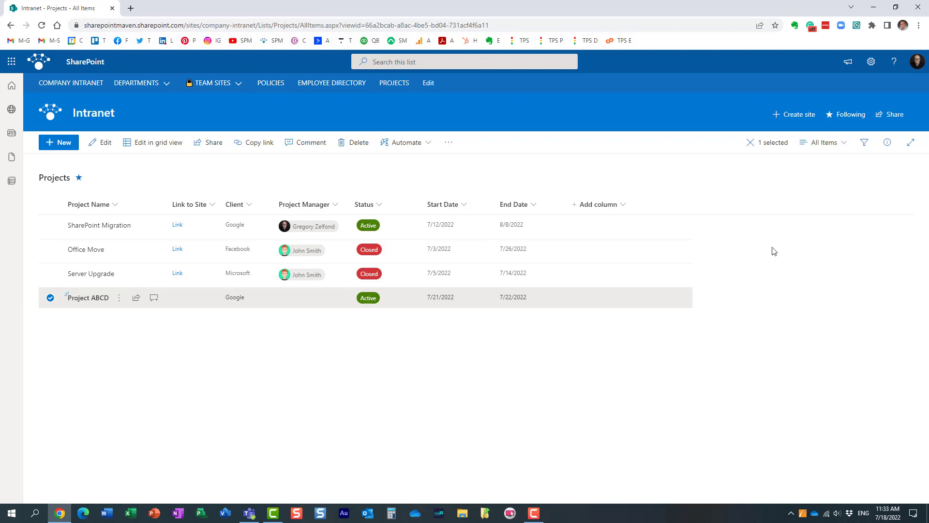
Switch the Projects list from All Items to the Calendar view
left_click(823, 142)
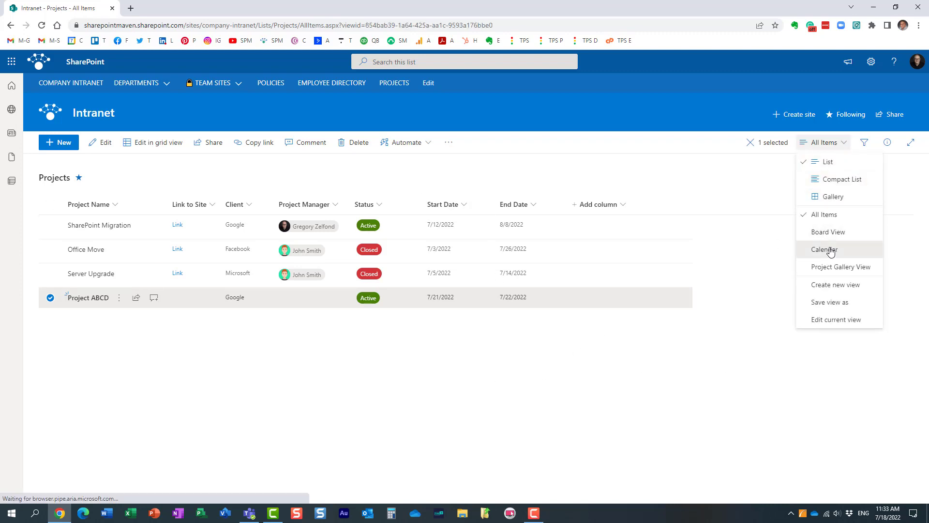
left_click(826, 248)
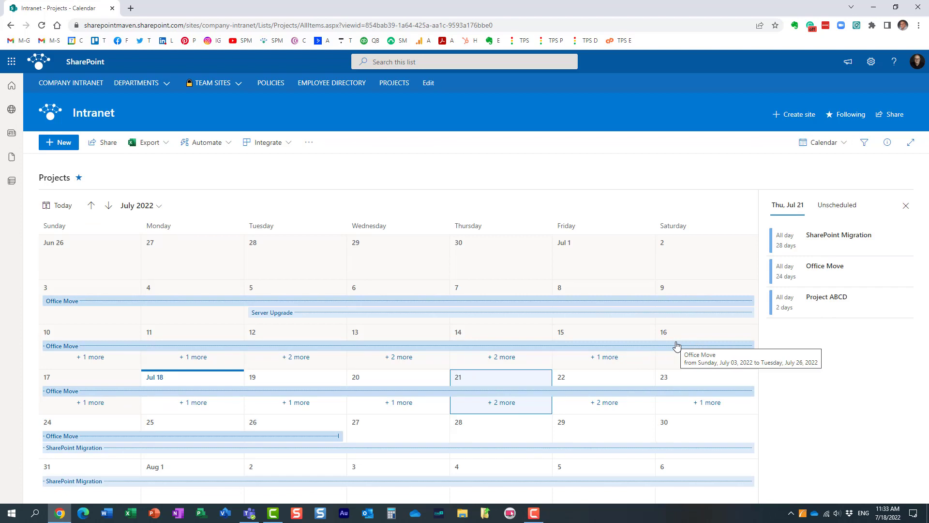
mouse_move(809, 186)
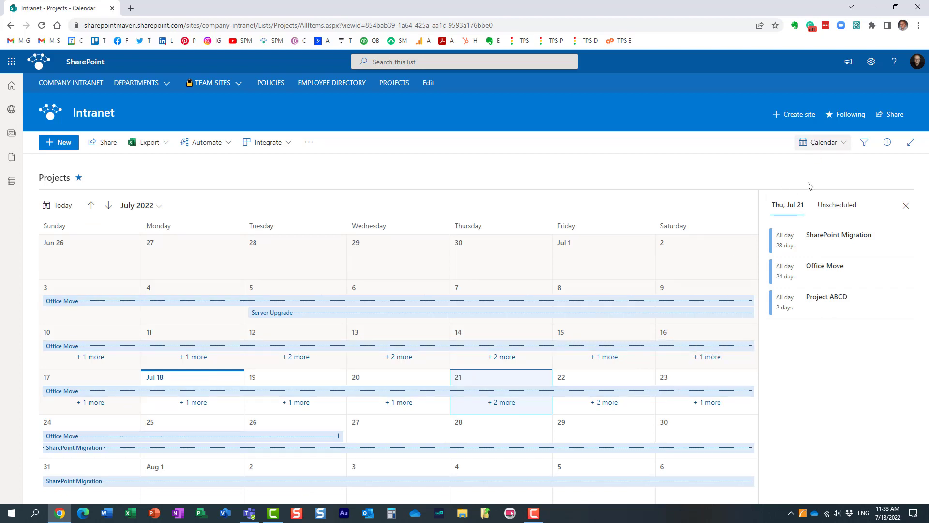